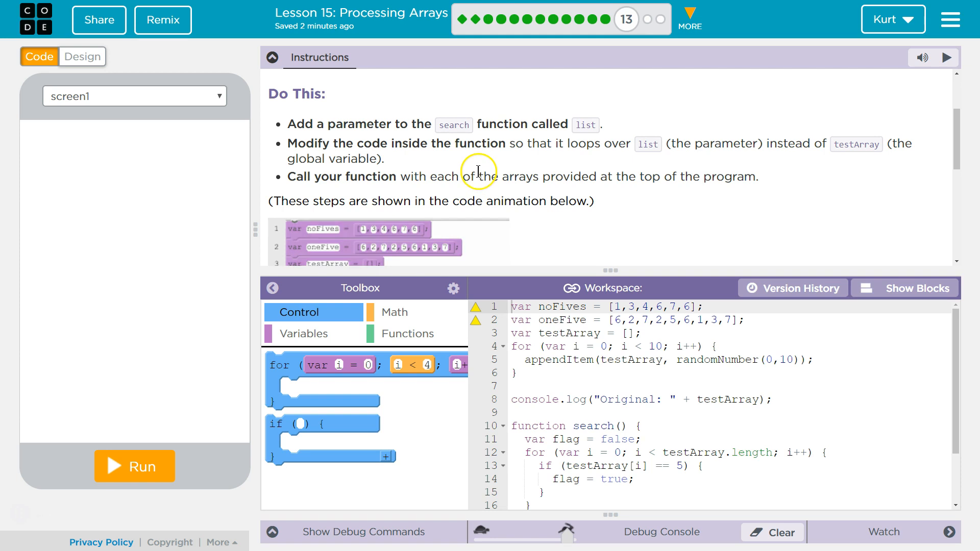
# Switch to block view and give the search function a parameter named list.
pyautogui.scroll(-3)
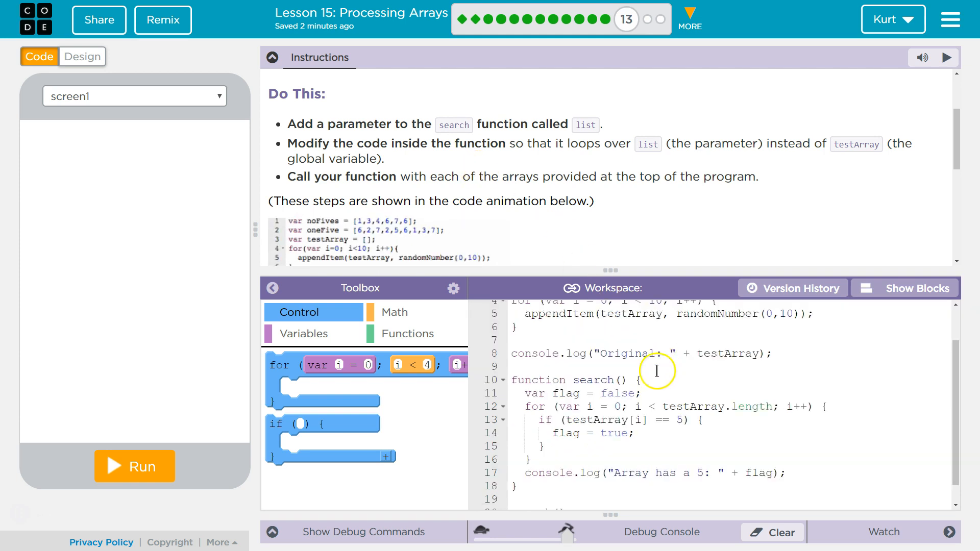
pyautogui.scroll(-3)
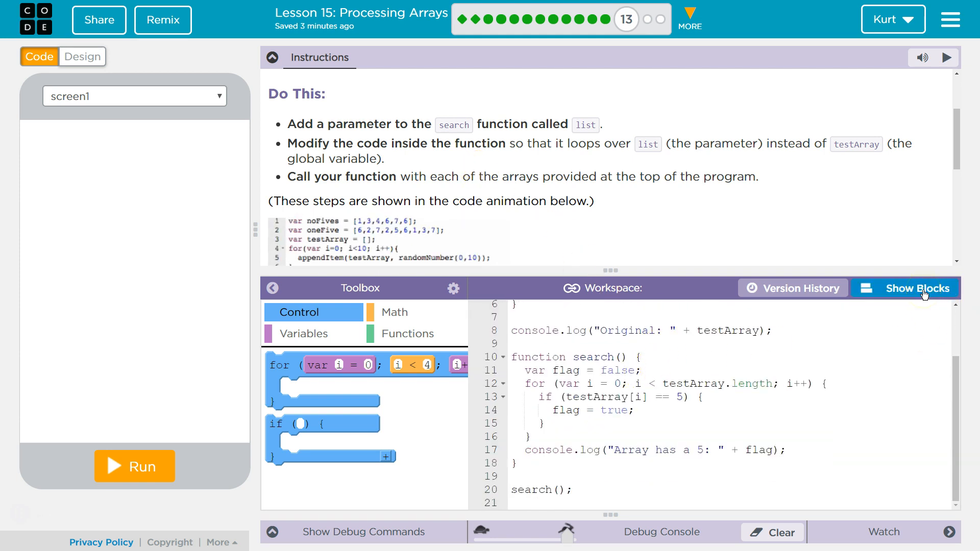
pyautogui.click(905, 288)
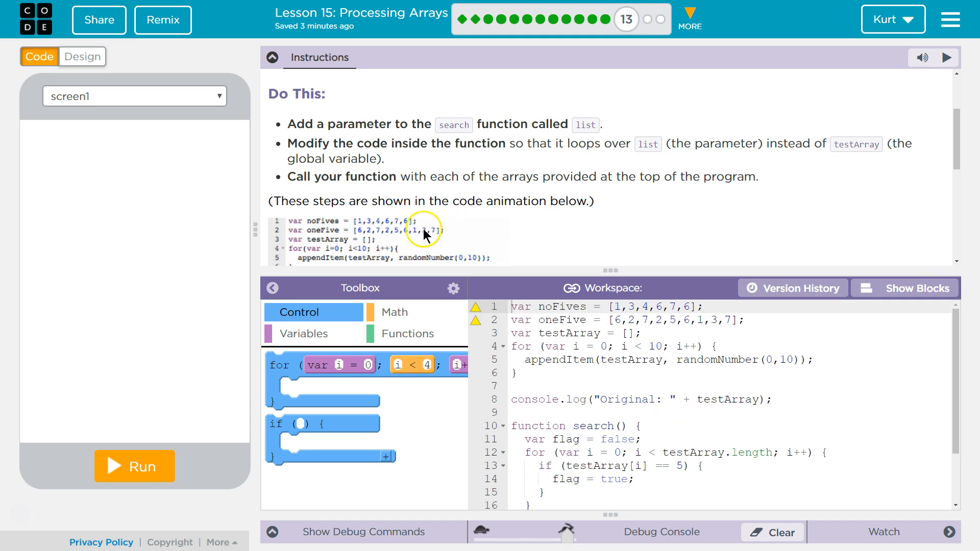
pyautogui.moveTo(641, 447)
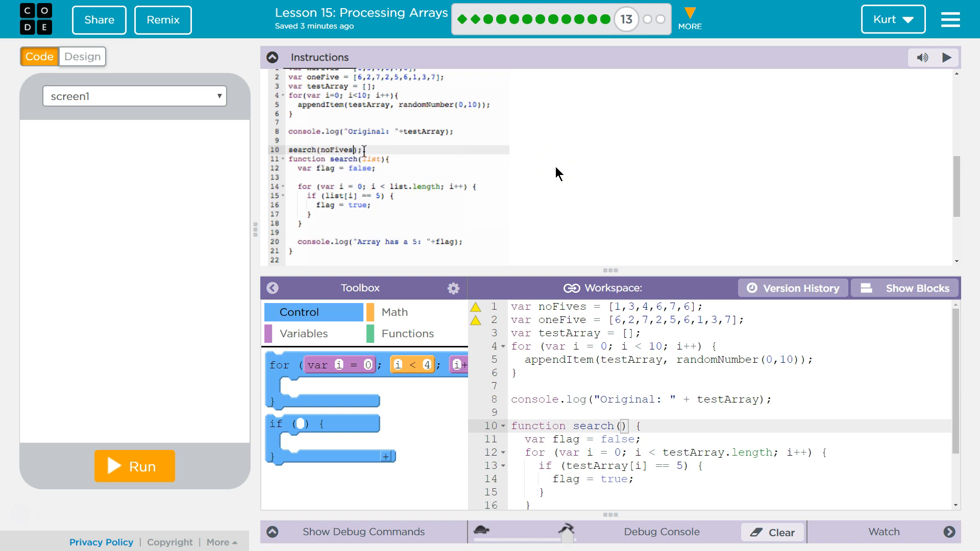
pyautogui.write('search')
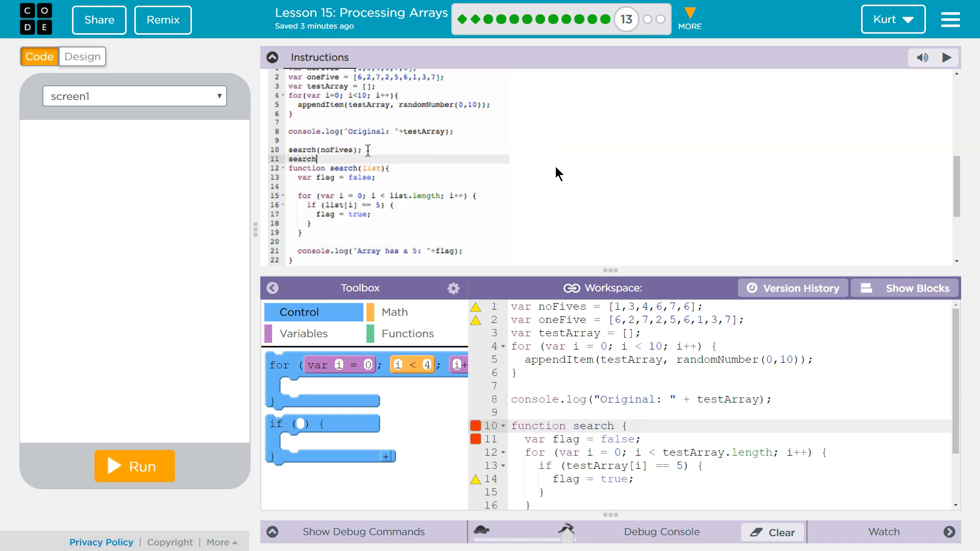
pyautogui.write('oneFive);')
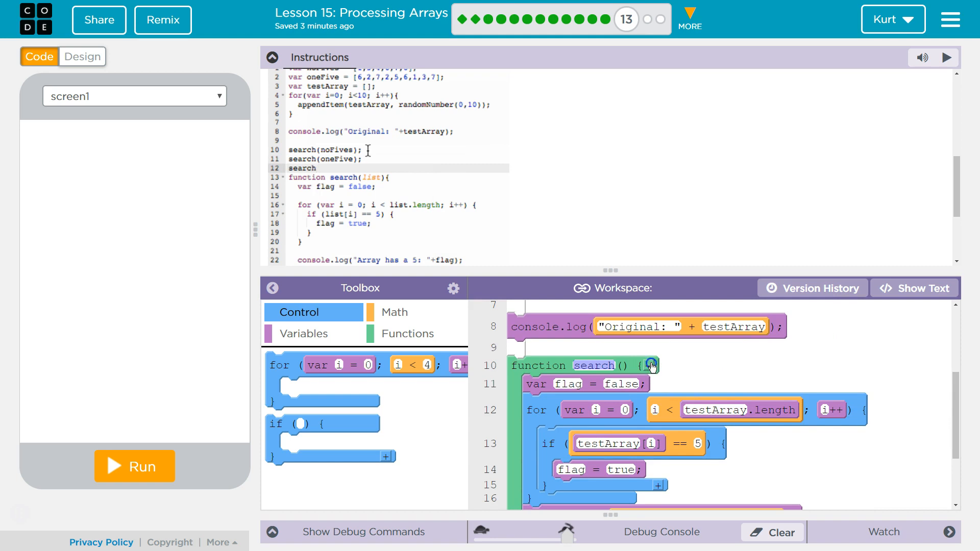
pyautogui.write('testAr')
pyautogui.write('list')
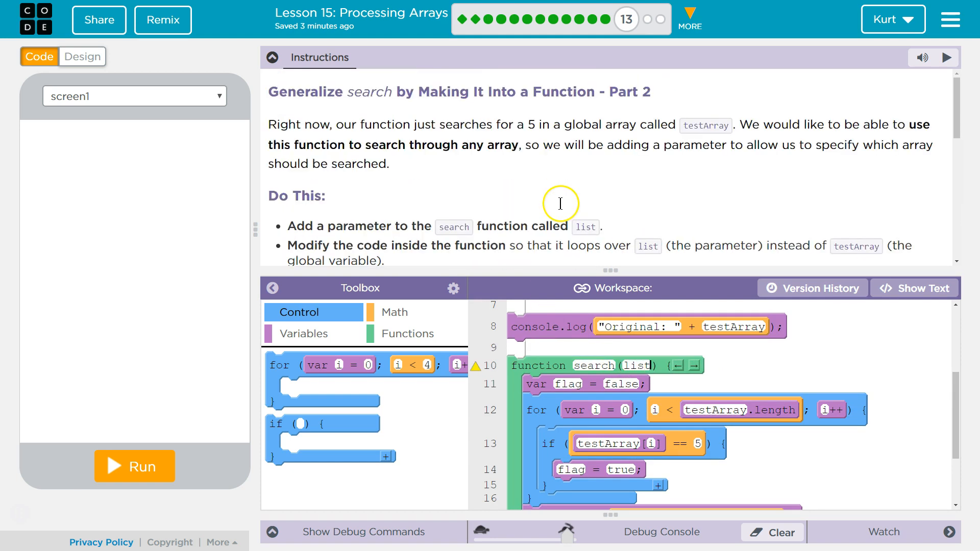
# Replace testArray.length and testArray[i] with list.length and list[i] in the loop.
pyautogui.scroll(-3)
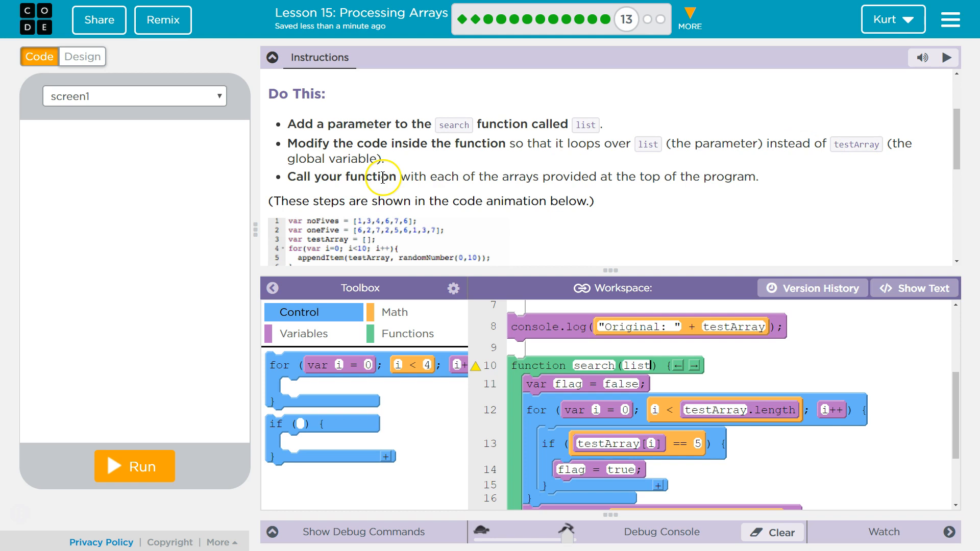
pyautogui.moveTo(630, 180)
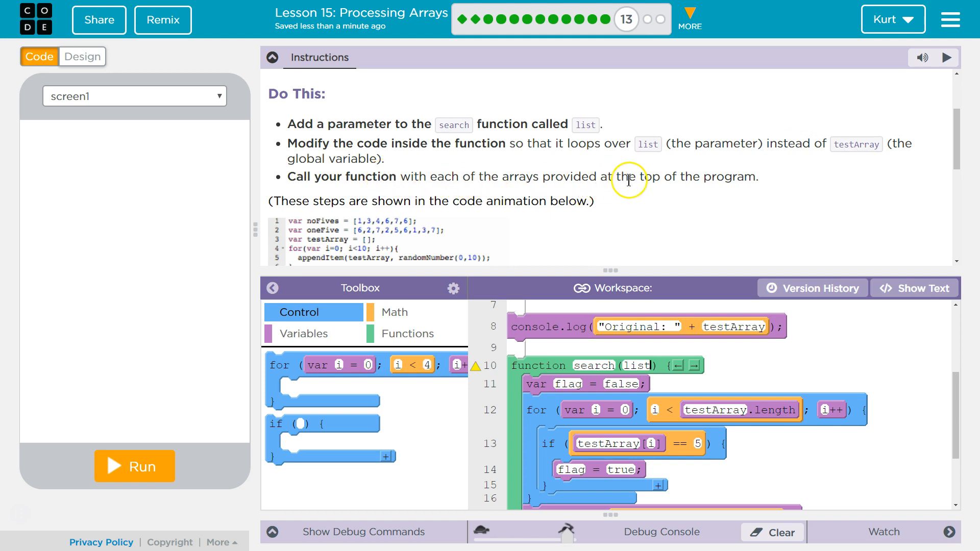
pyautogui.moveTo(386, 164)
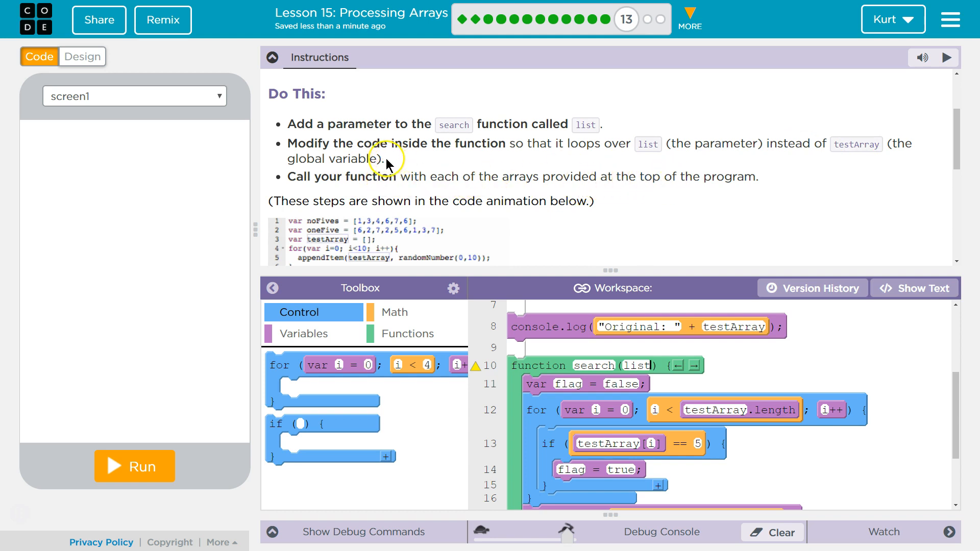
pyautogui.moveTo(388, 159)
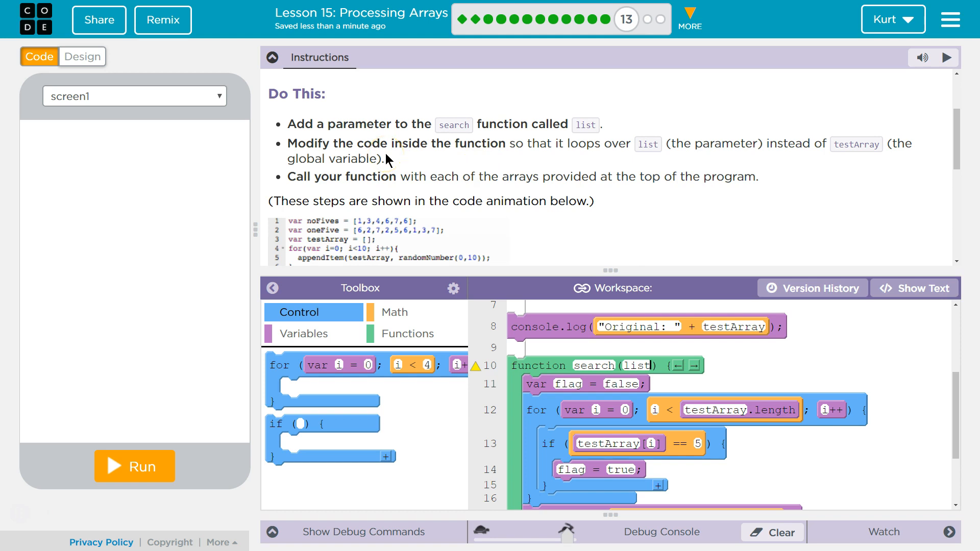
pyautogui.moveTo(651, 241)
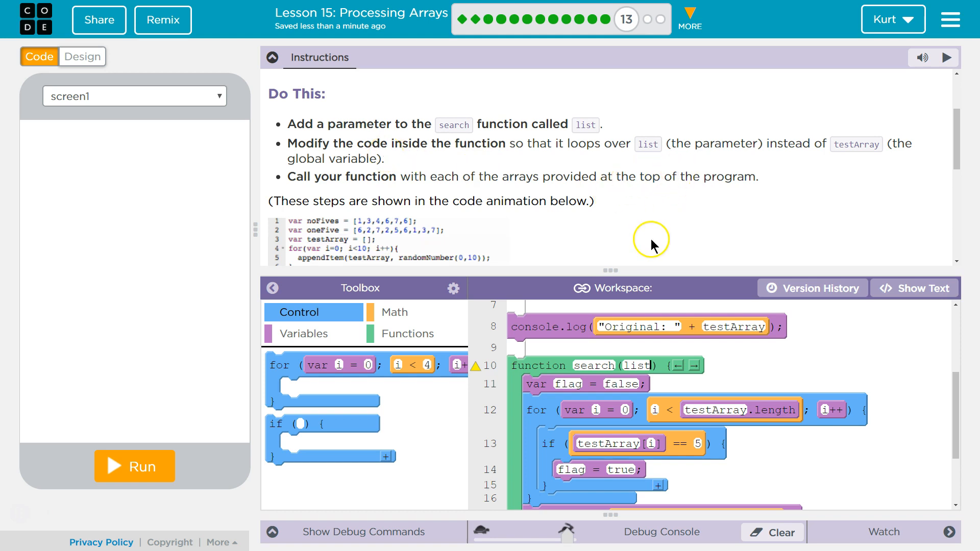
pyautogui.click(716, 411)
pyautogui.write('list')
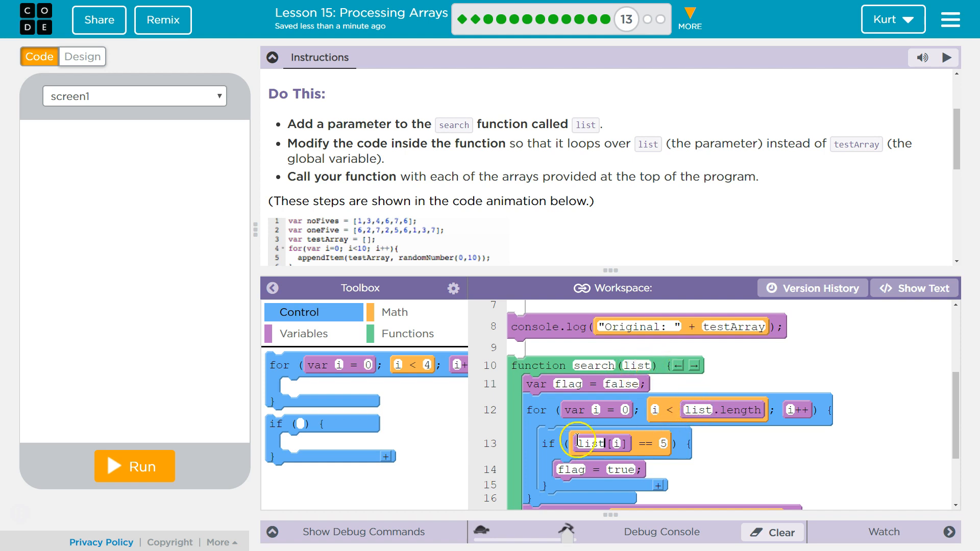
pyautogui.scroll(-3)
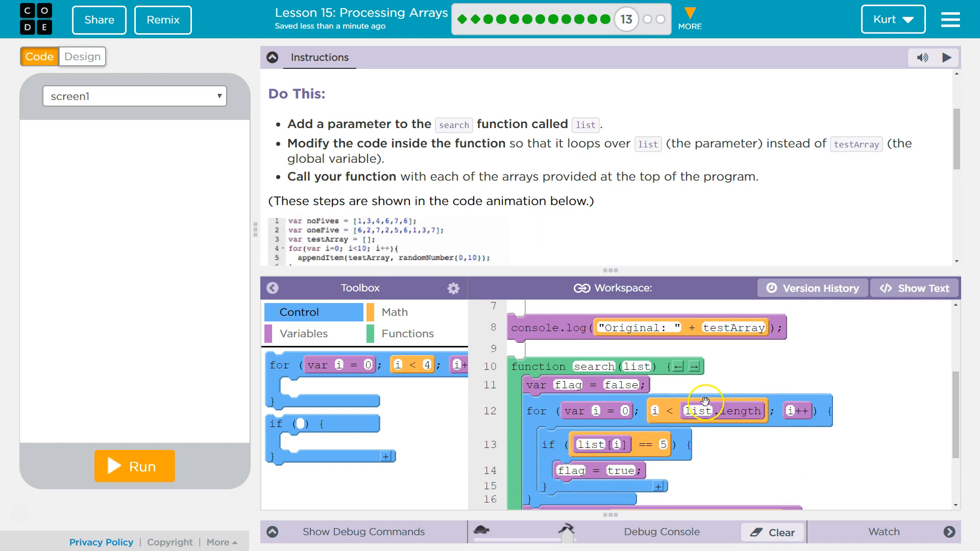
pyautogui.scroll(3)
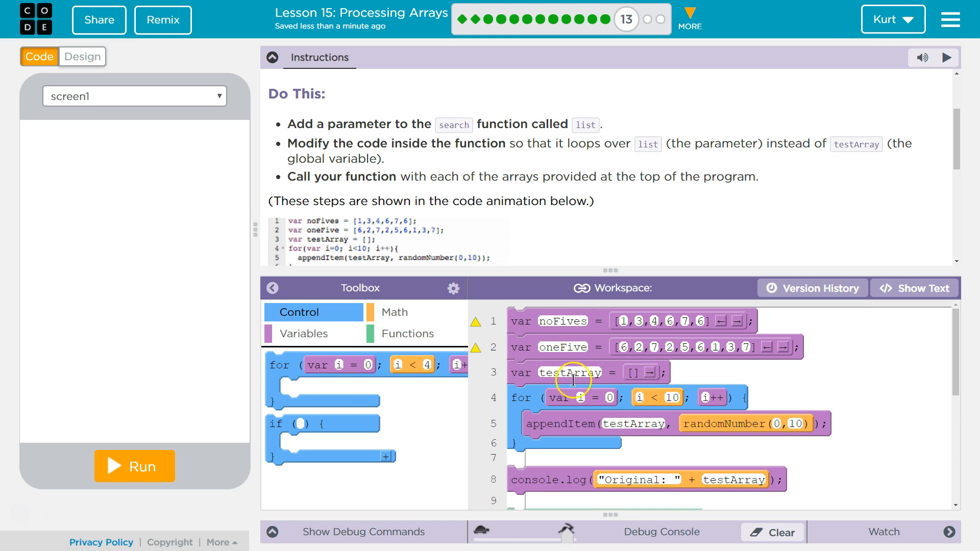
pyautogui.scroll(-3)
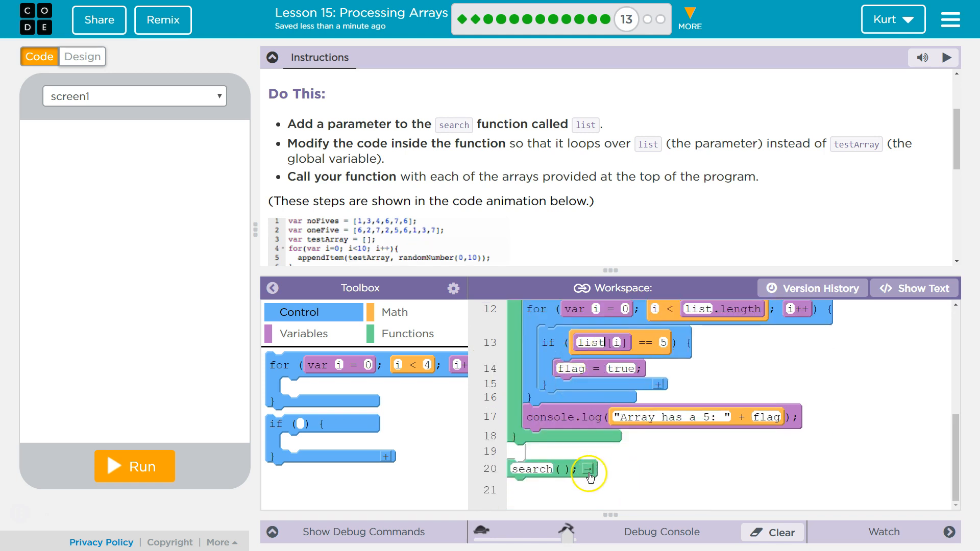
# Pass noFives to the first search call and add a second call with oneFive.
pyautogui.click(588, 470)
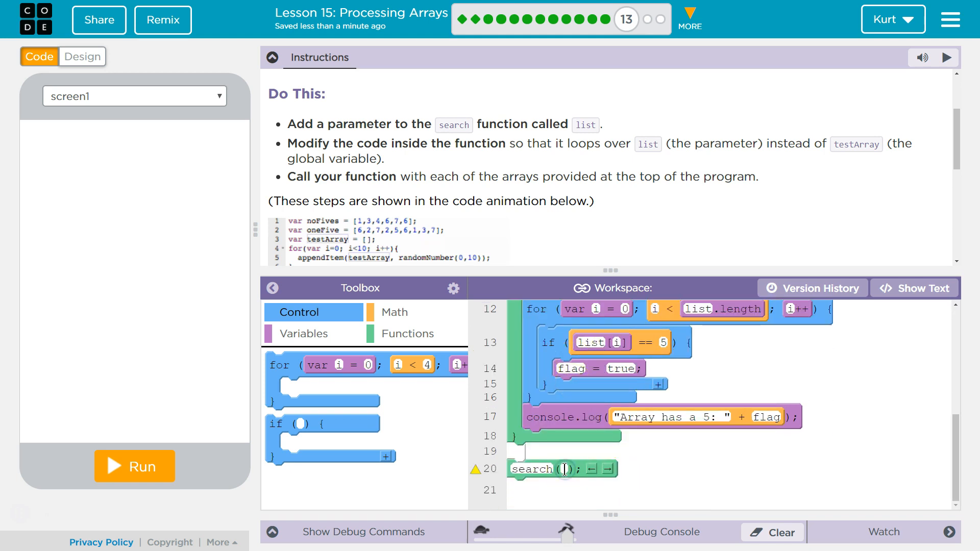
pyautogui.write('noFives')
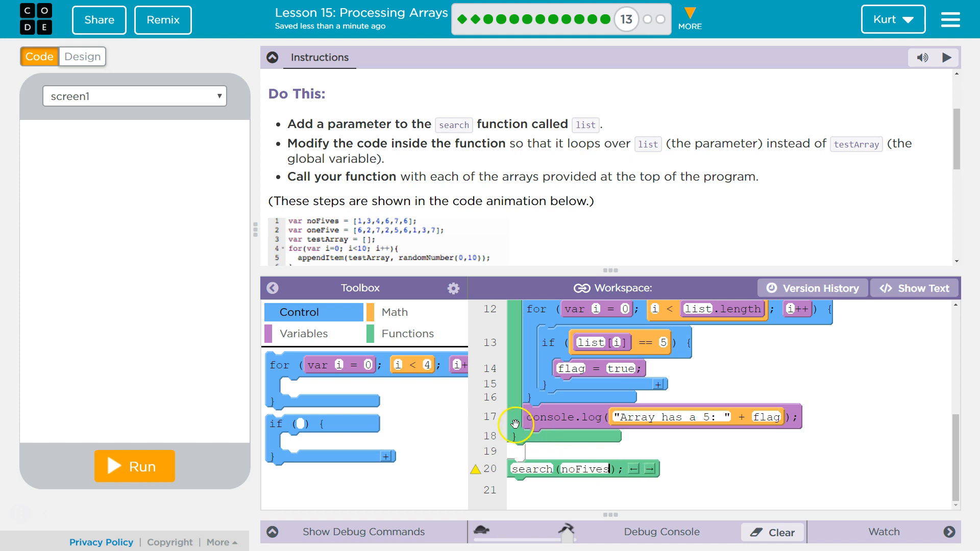
pyautogui.click(408, 333)
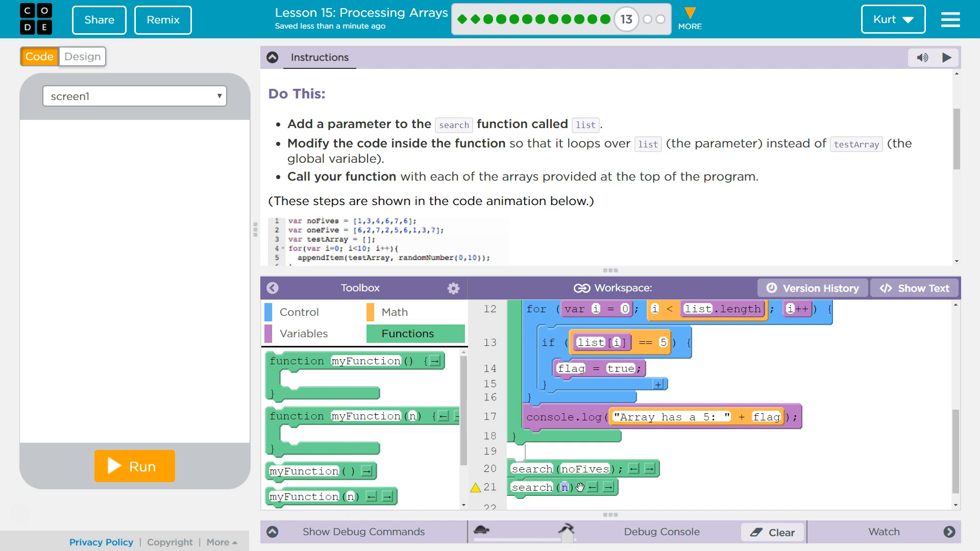
pyautogui.write('oneFive')
pyautogui.click(730, 504)
pyautogui.write('t();')
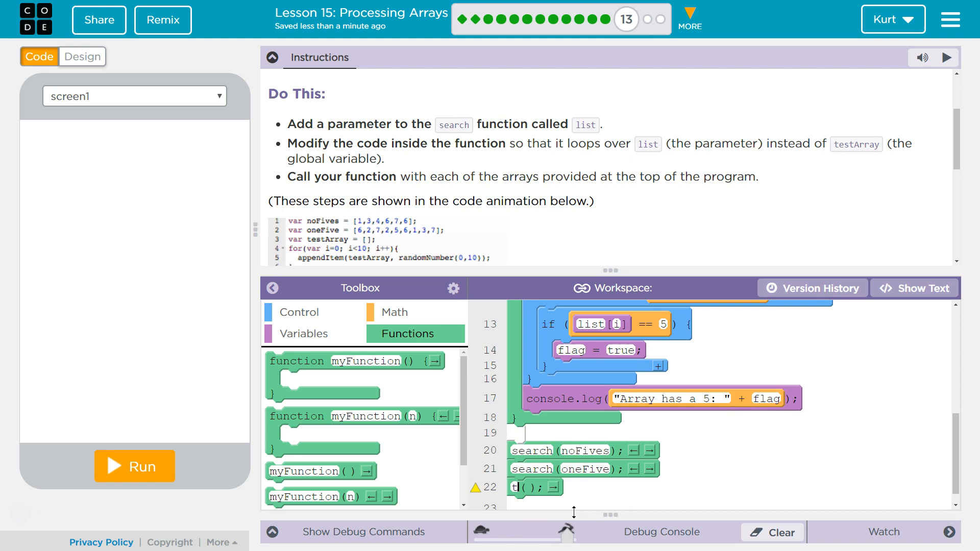
# Add a third search call passing testArray as its argument.
pyautogui.write('estArray')
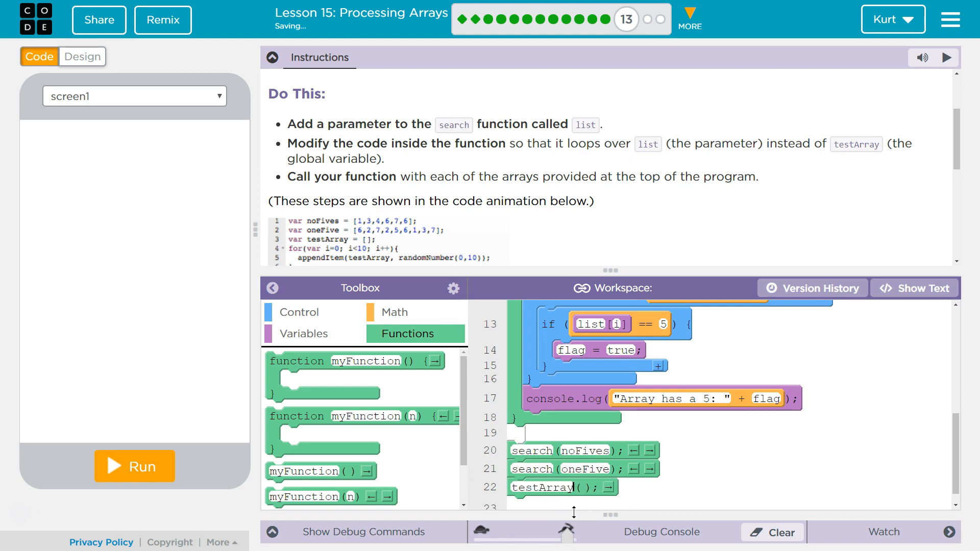
pyautogui.moveTo(517, 512)
pyautogui.write('search')
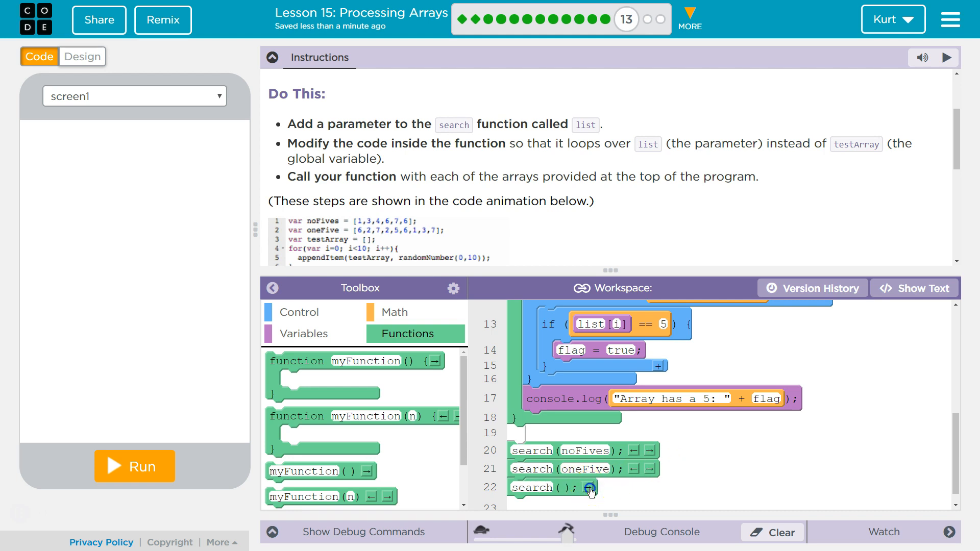
pyautogui.click(563, 488)
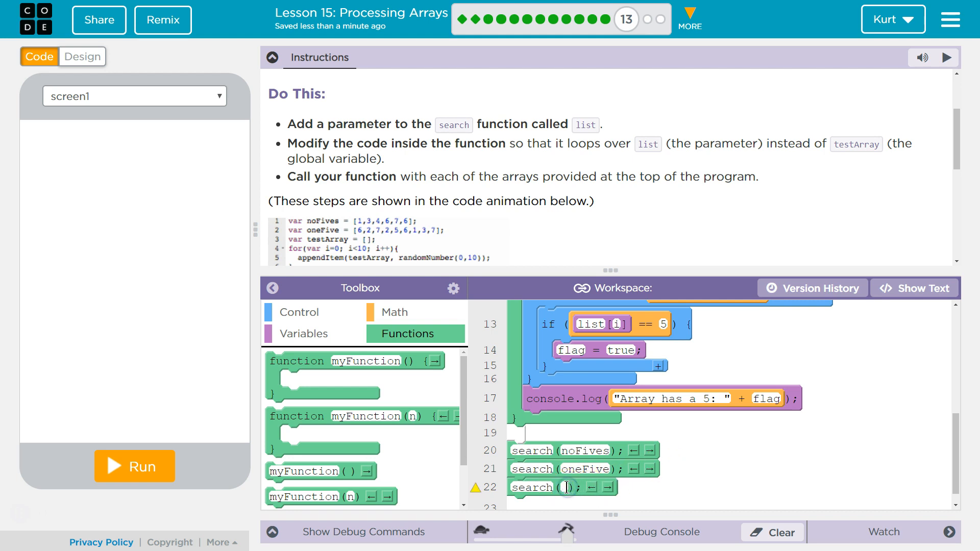
pyautogui.write('testArray')
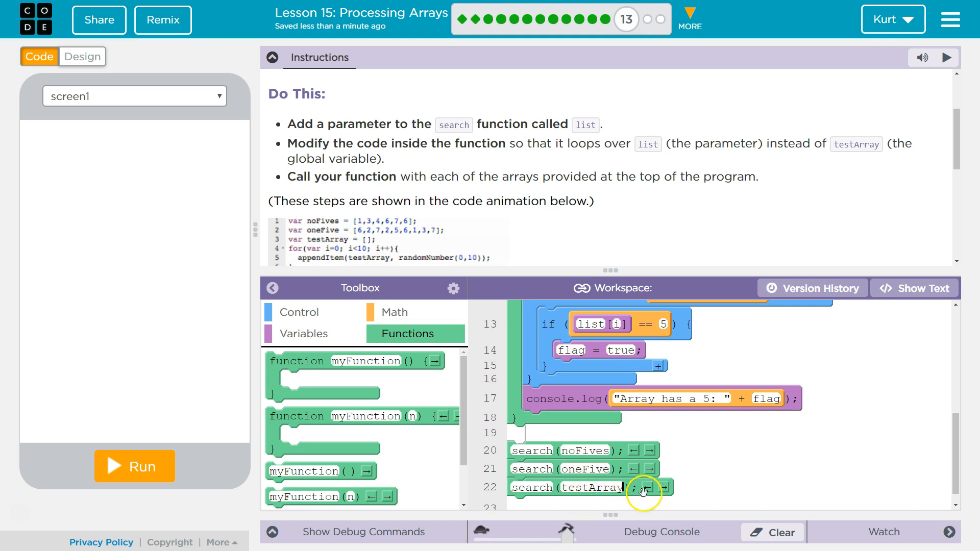
pyautogui.scroll(3)
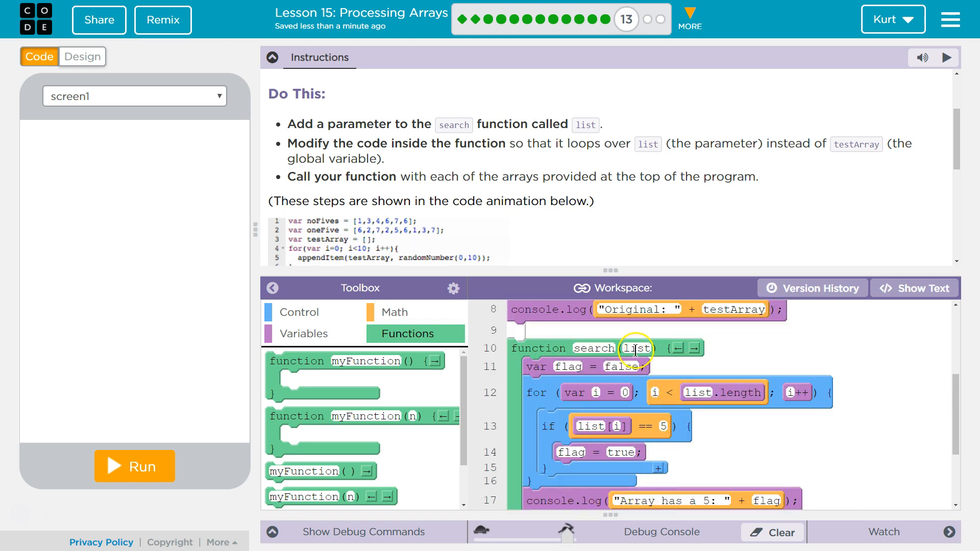
pyautogui.scroll(-3)
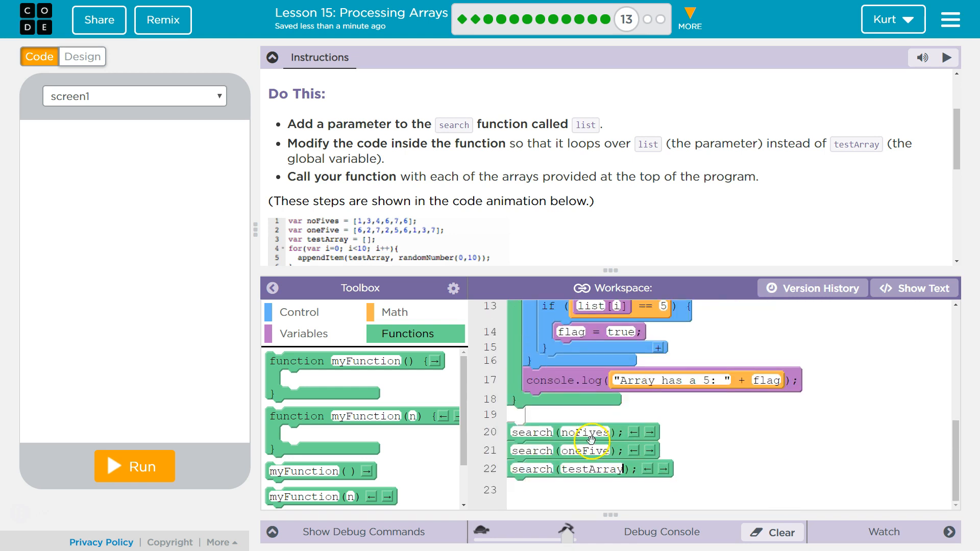
pyautogui.moveTo(577, 426)
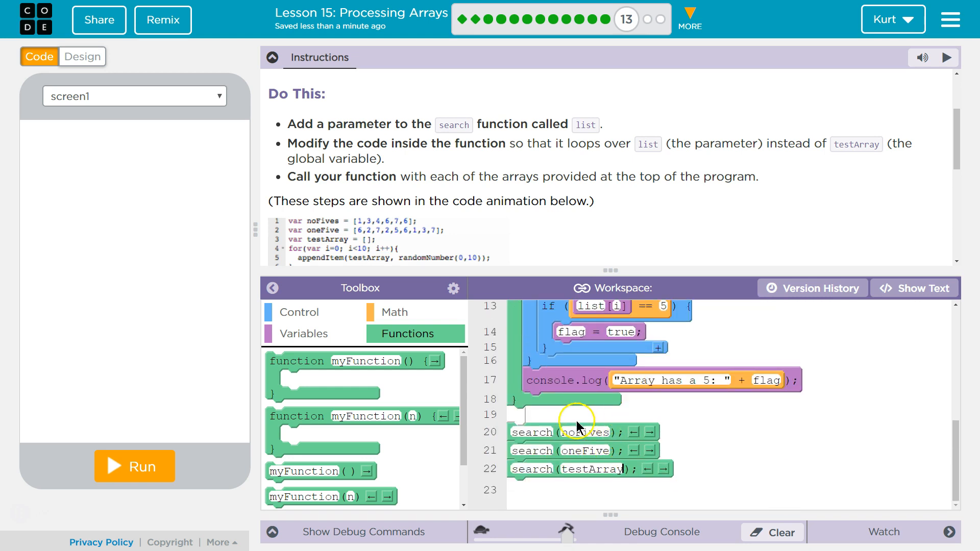
pyautogui.scroll(3)
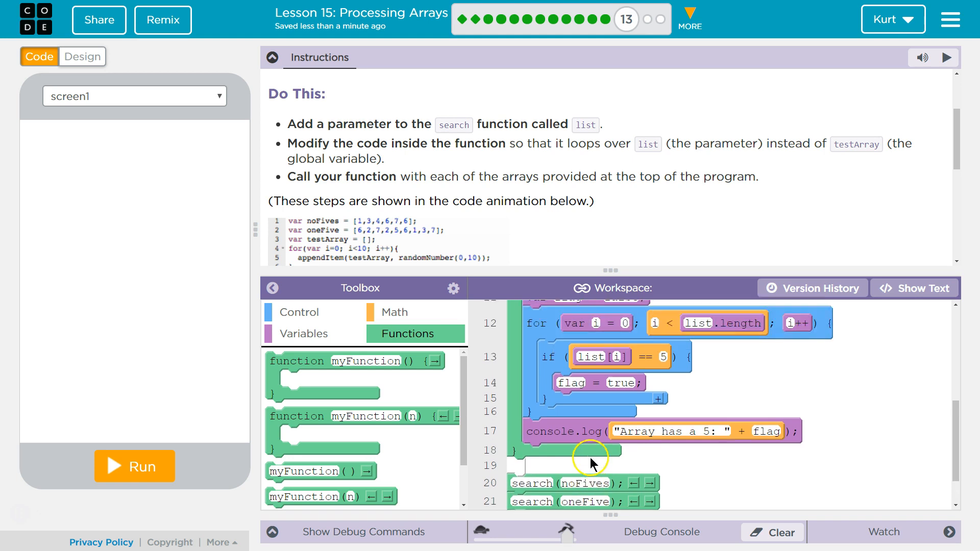
pyautogui.scroll(3)
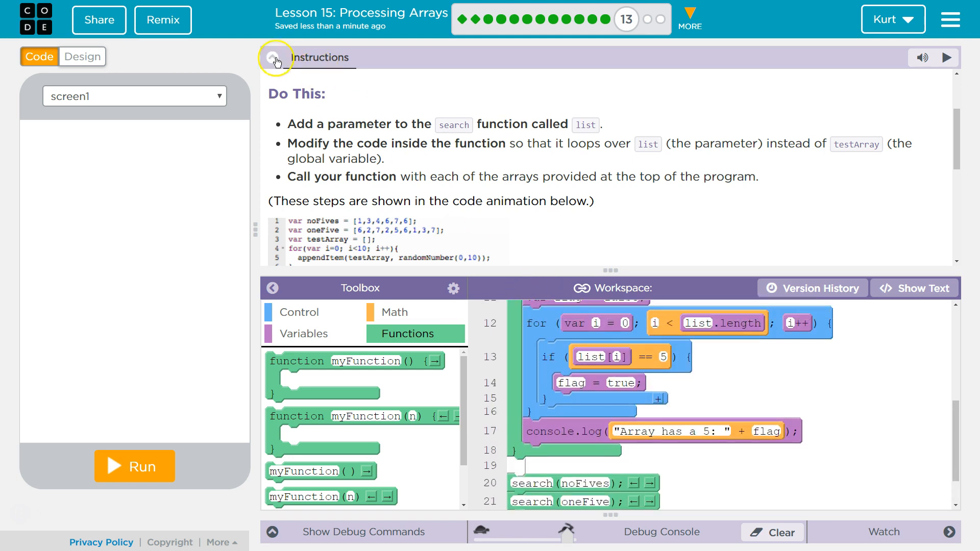
pyautogui.click(273, 57)
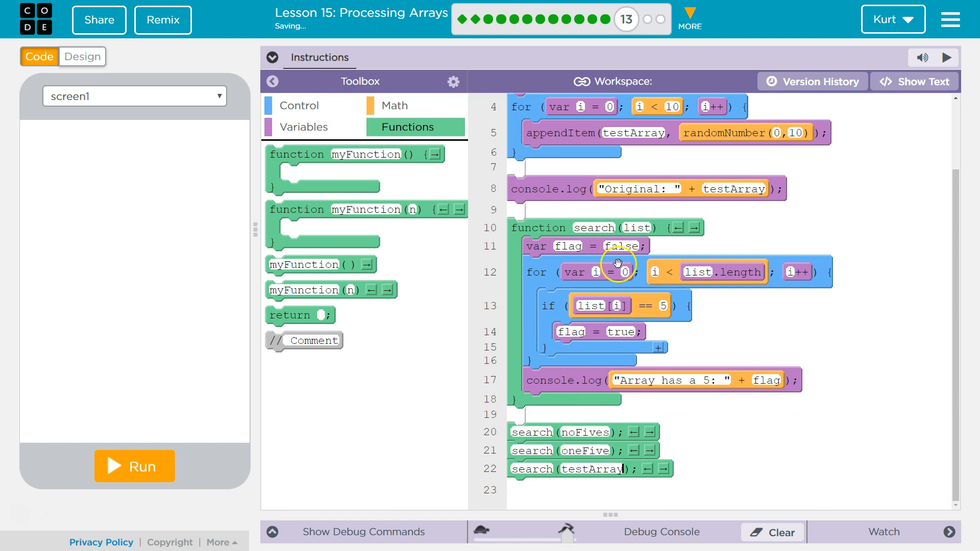
pyautogui.moveTo(593, 250)
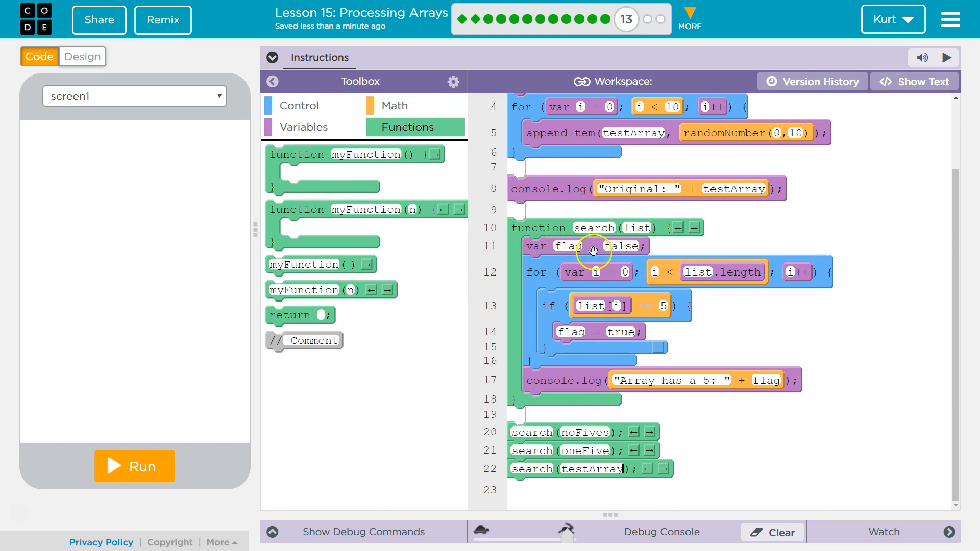
pyautogui.moveTo(717, 293)
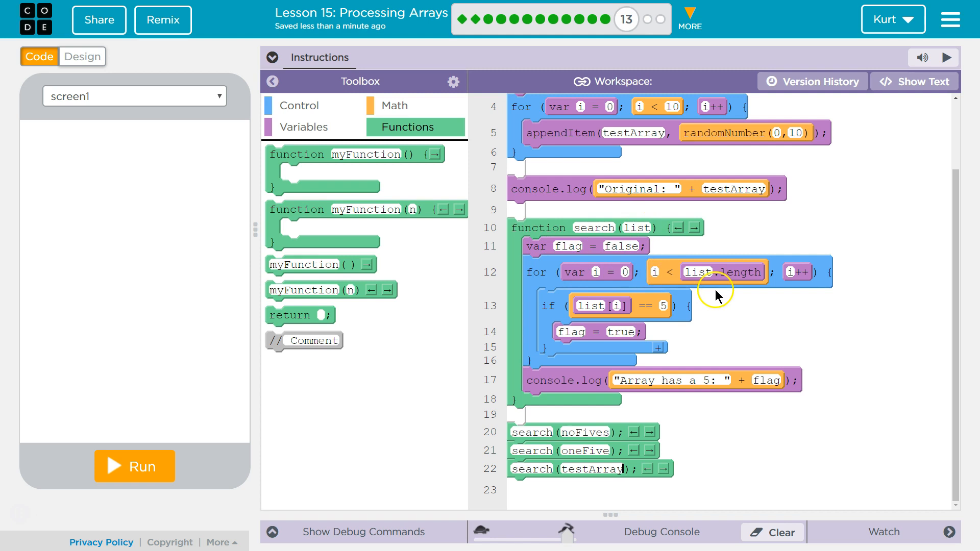
pyautogui.moveTo(664, 272)
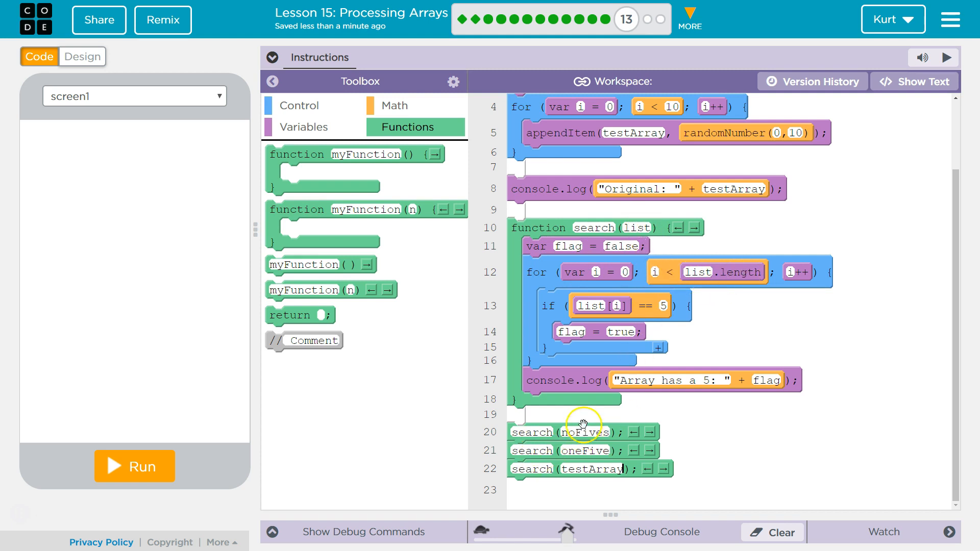
pyautogui.scroll(3)
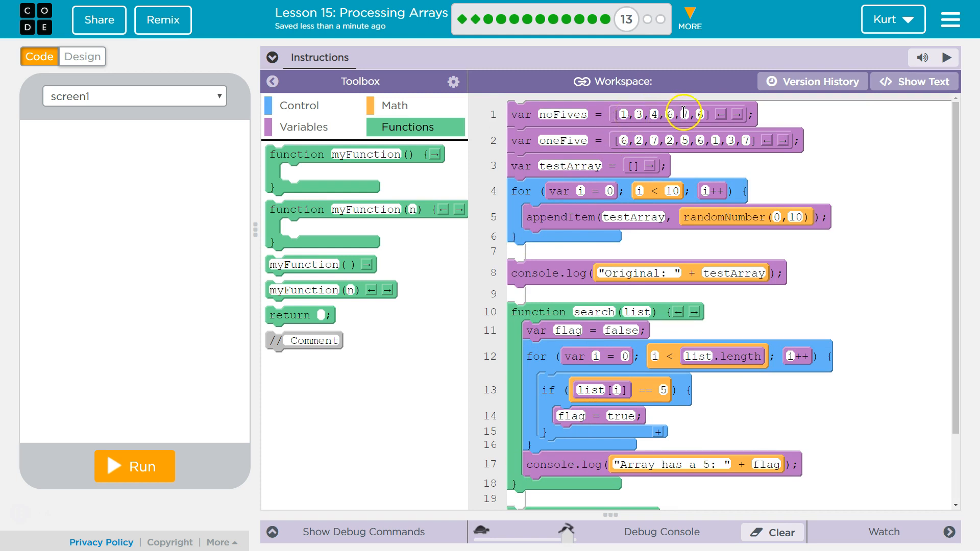
pyautogui.moveTo(700, 362)
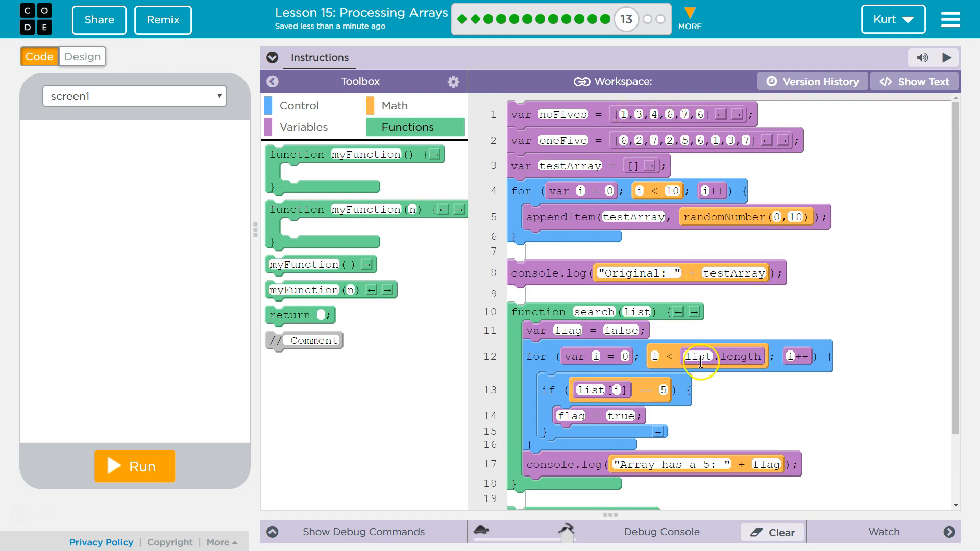
pyautogui.moveTo(840, 362)
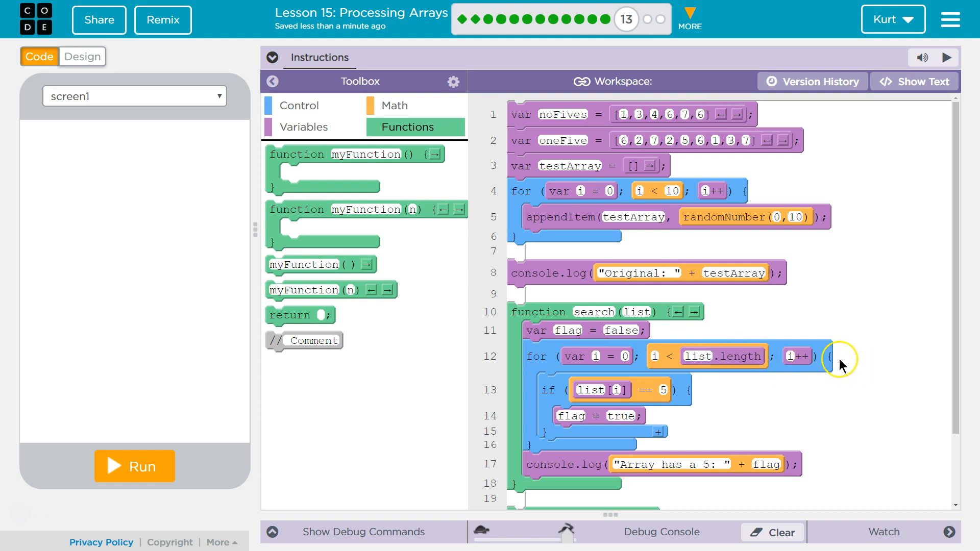
pyautogui.moveTo(666, 372)
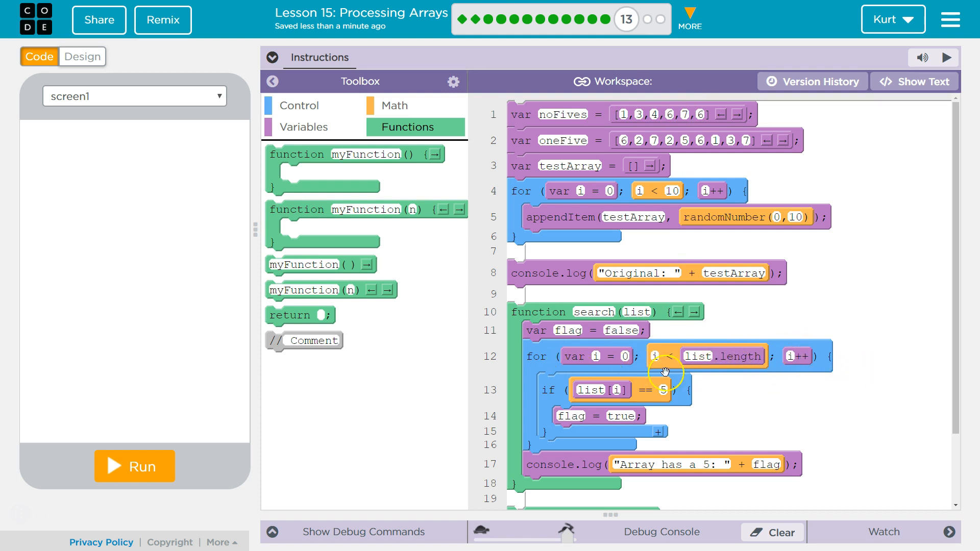
pyautogui.moveTo(630, 395)
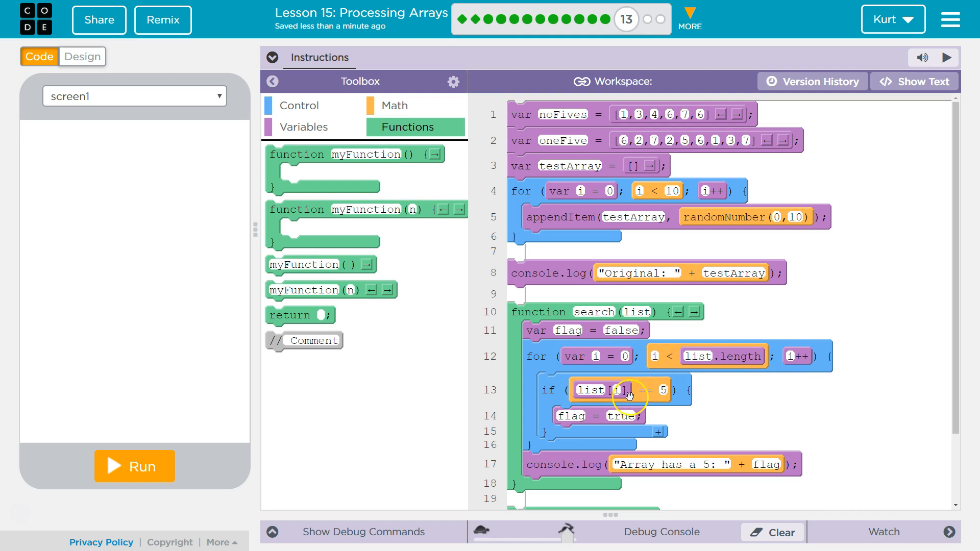
pyautogui.scroll(-3)
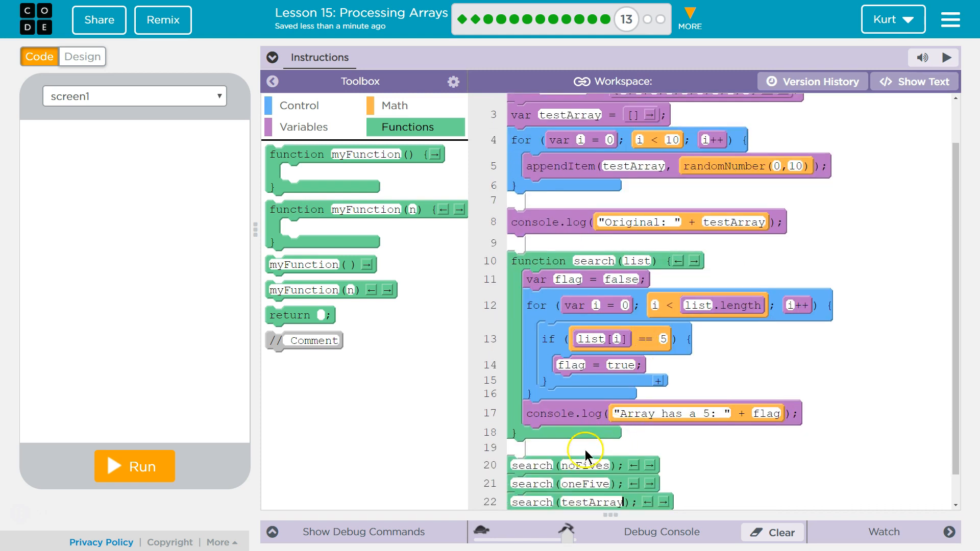
pyautogui.scroll(3)
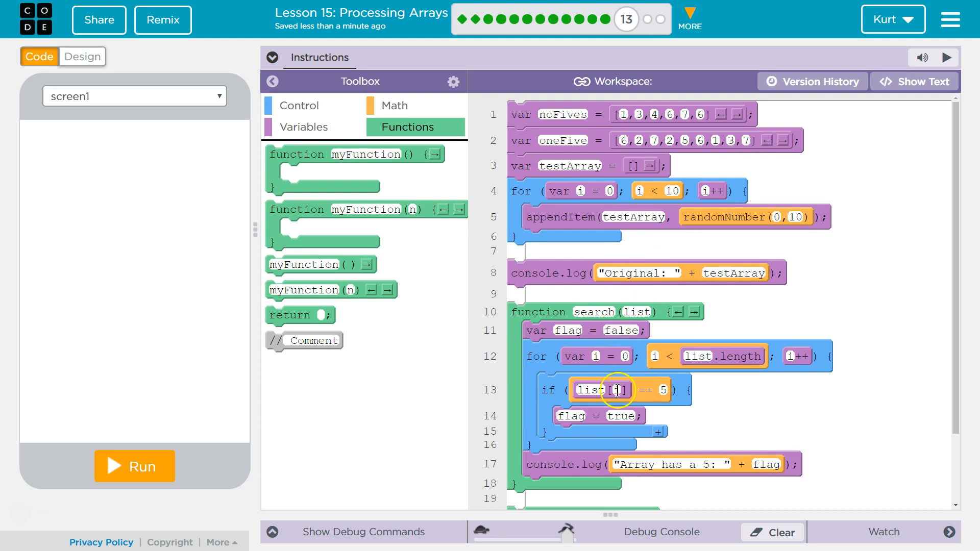
pyautogui.moveTo(586, 126)
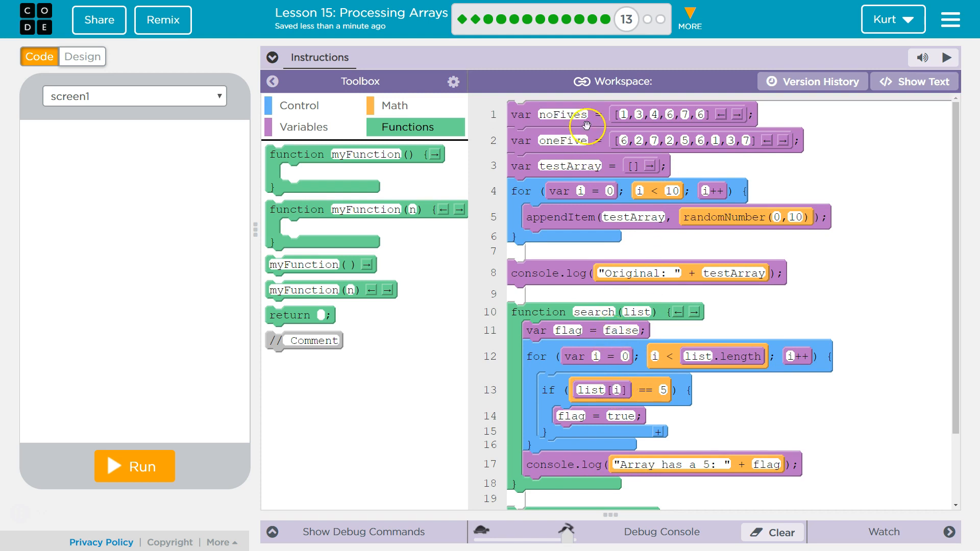
pyautogui.moveTo(562, 357)
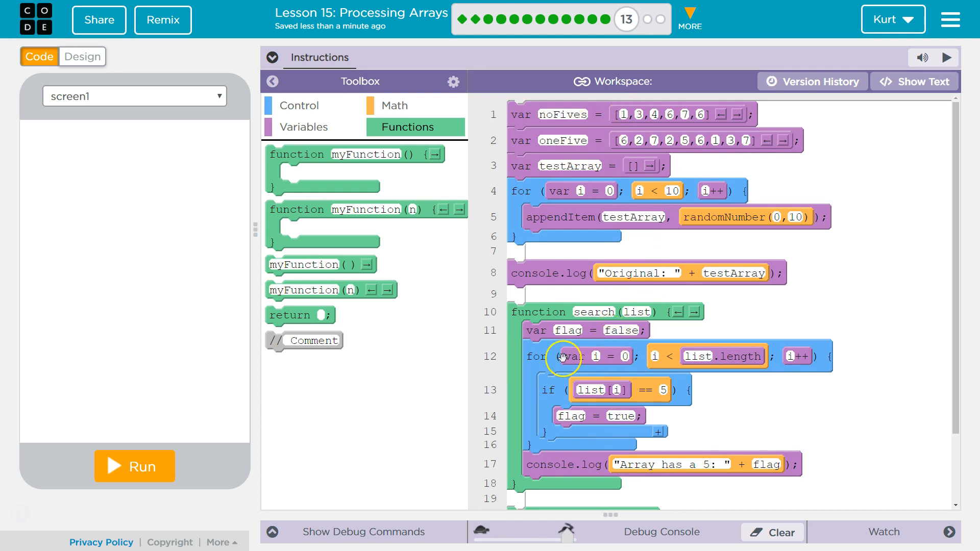
pyautogui.moveTo(681, 389)
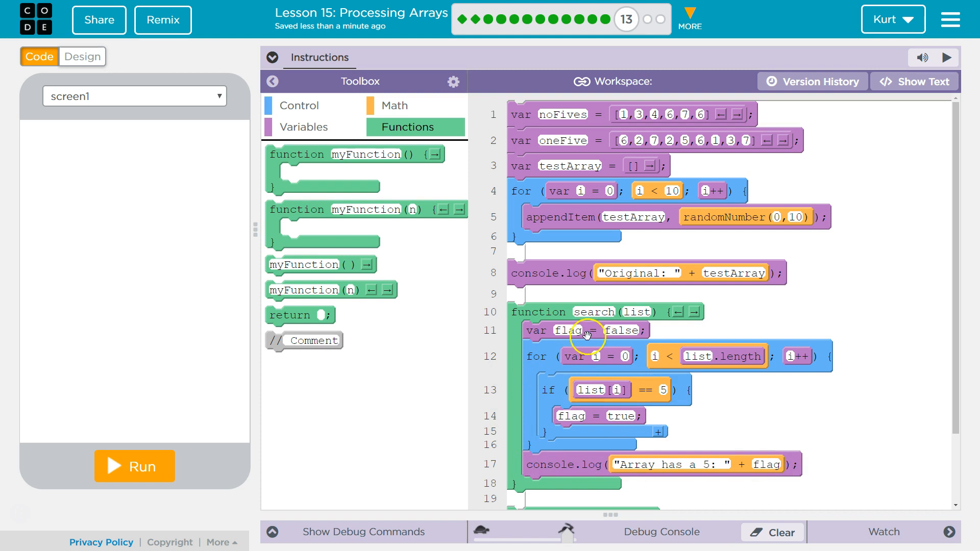
pyautogui.moveTo(634, 463)
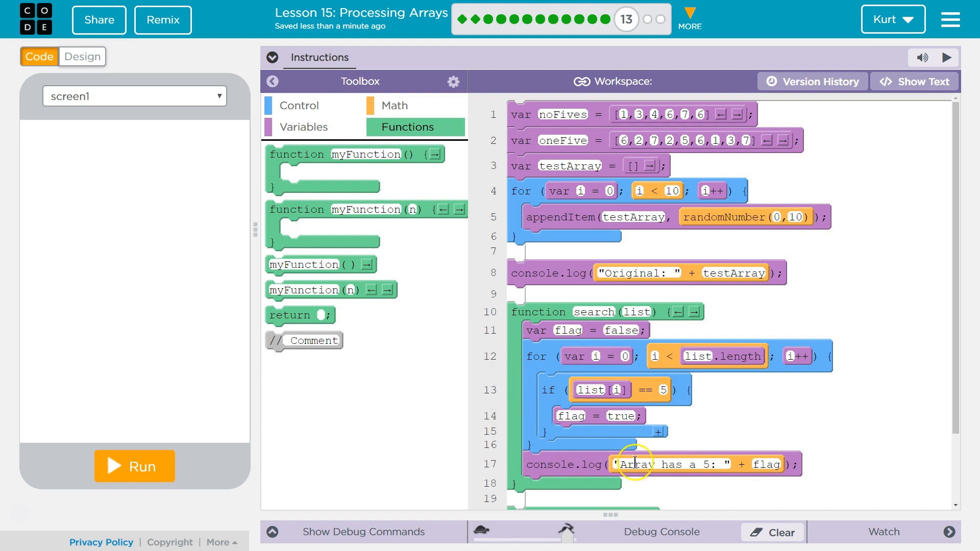
pyautogui.moveTo(556, 308)
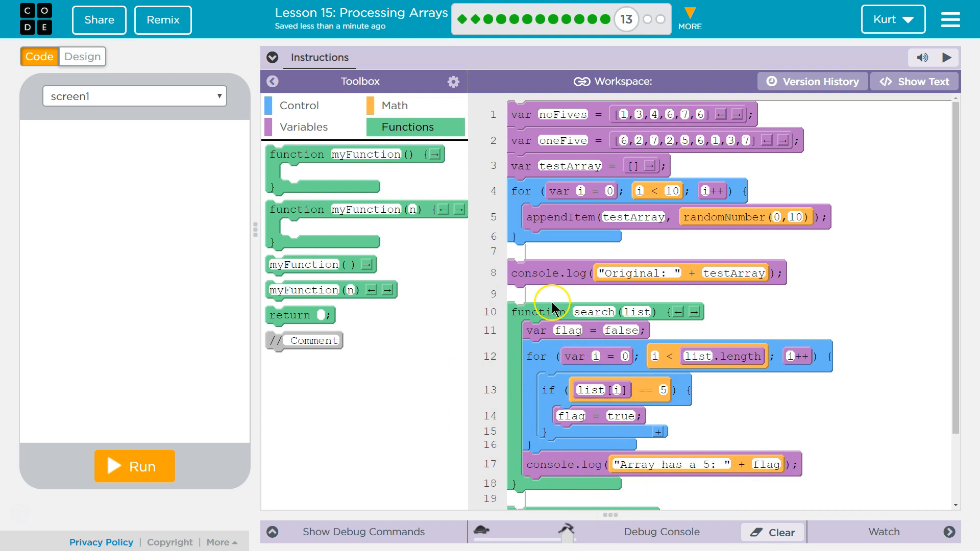
pyautogui.moveTo(559, 366)
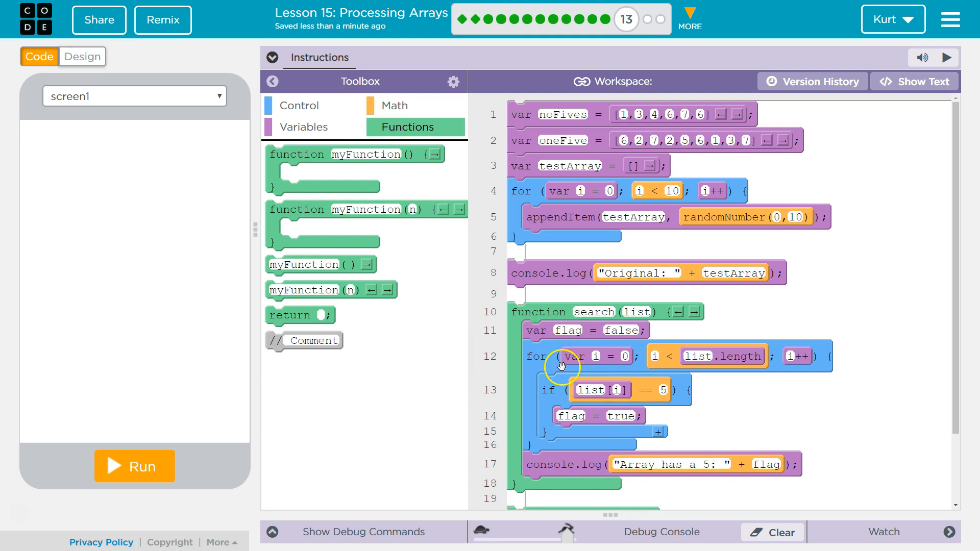
pyautogui.moveTo(633, 461)
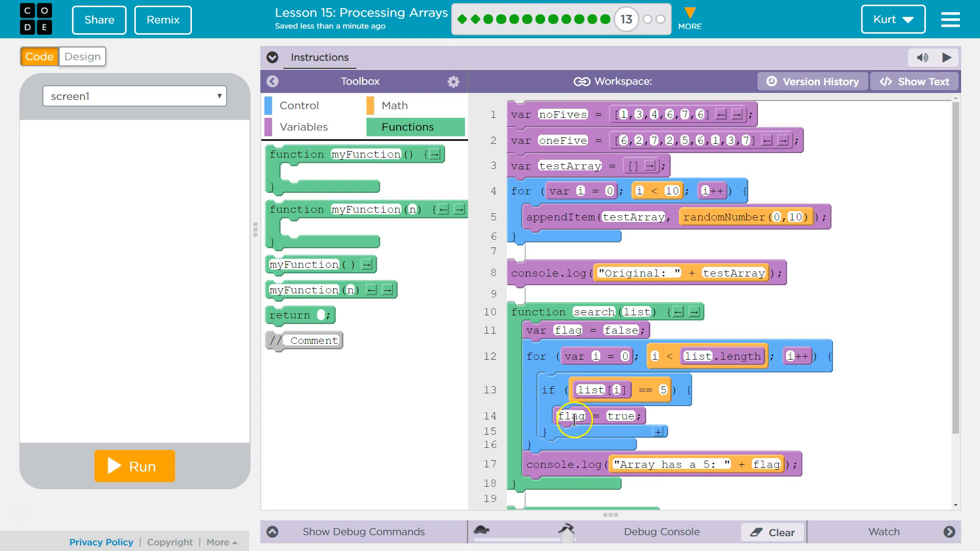
pyautogui.moveTo(816, 358)
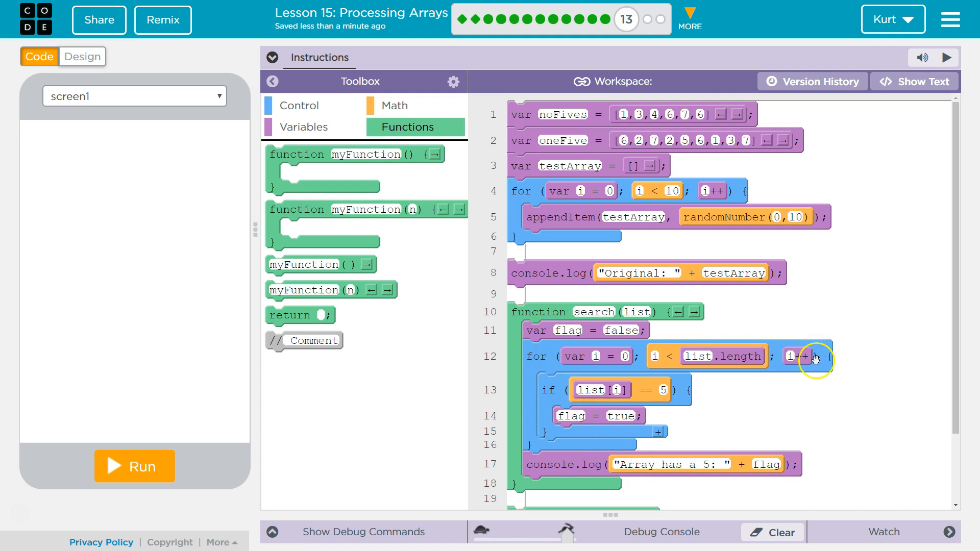
pyautogui.moveTo(595, 392)
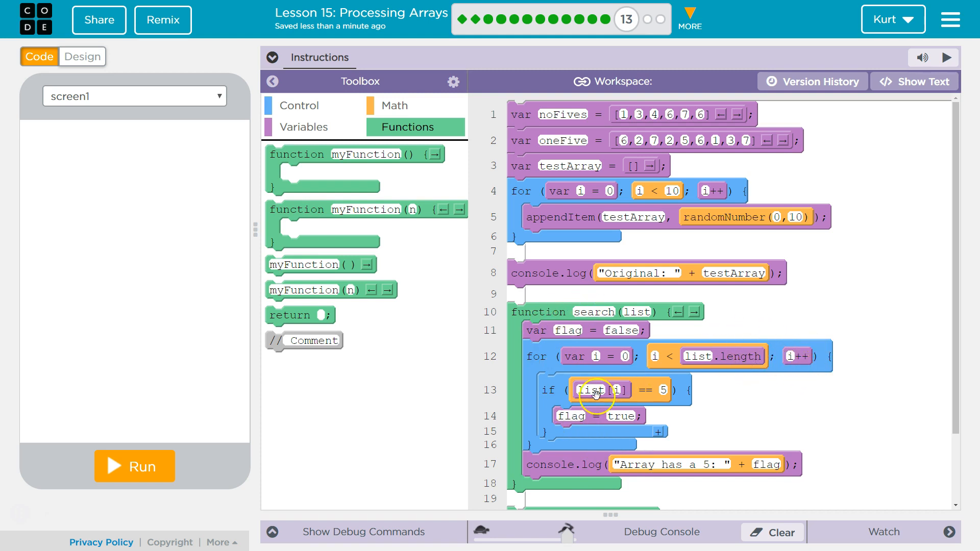
pyautogui.moveTo(647, 117)
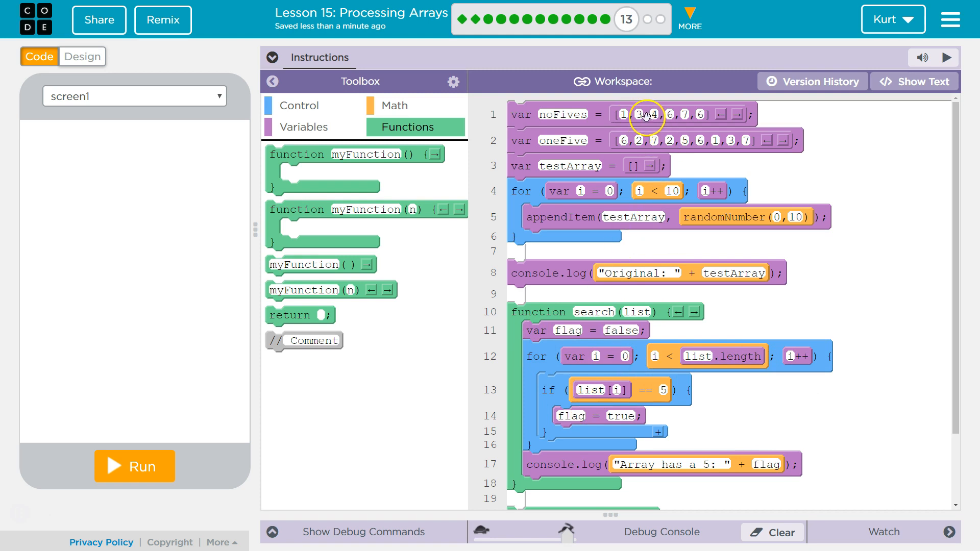
pyautogui.moveTo(586, 436)
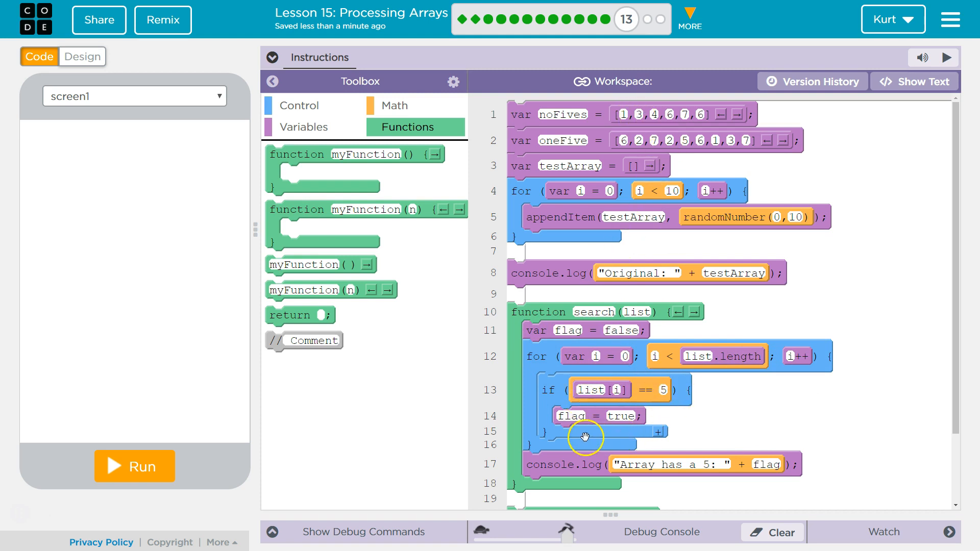
pyautogui.moveTo(668, 363)
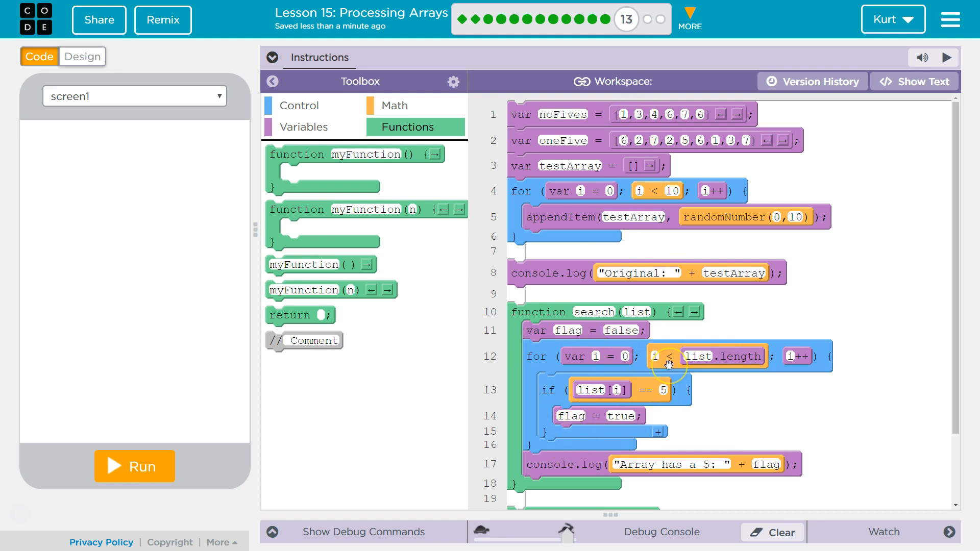
pyautogui.scroll(-3)
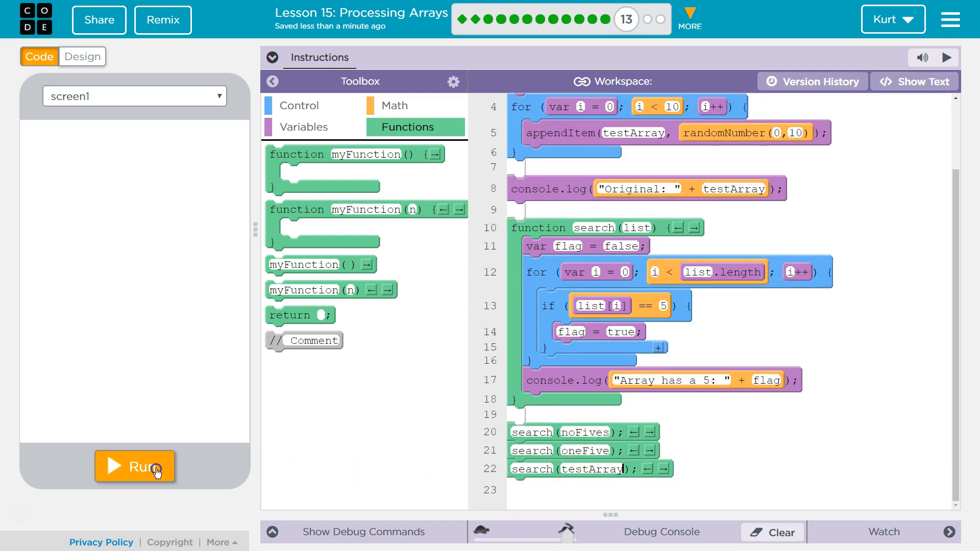
# Run the program twice, checking the console logs false, true and the random testArray result.
pyautogui.click(135, 467)
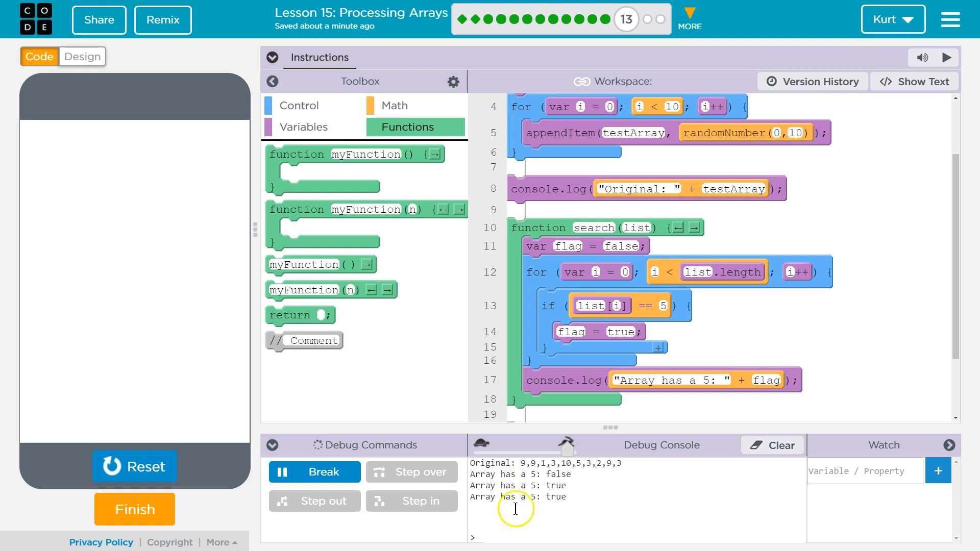
pyautogui.moveTo(562, 477)
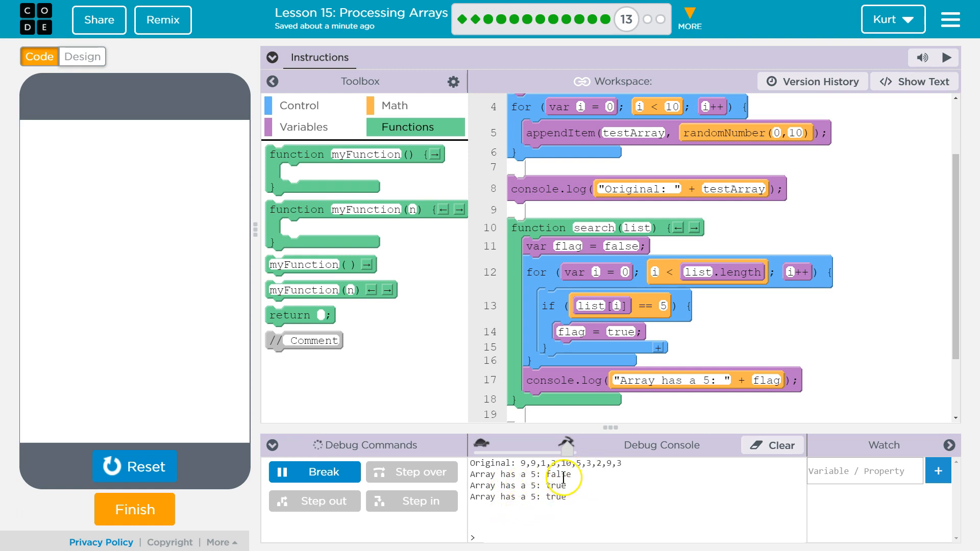
pyautogui.doubleClick(559, 474)
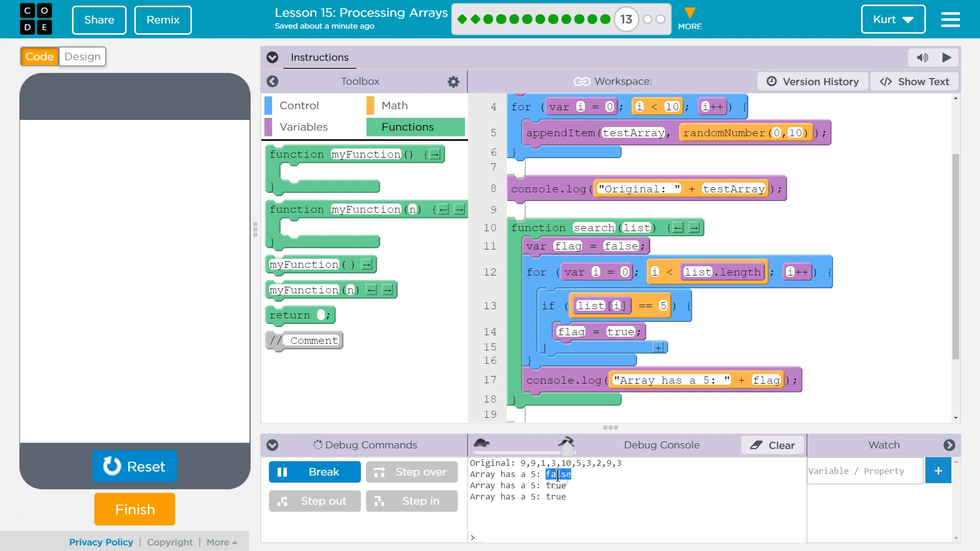
pyautogui.scroll(-3)
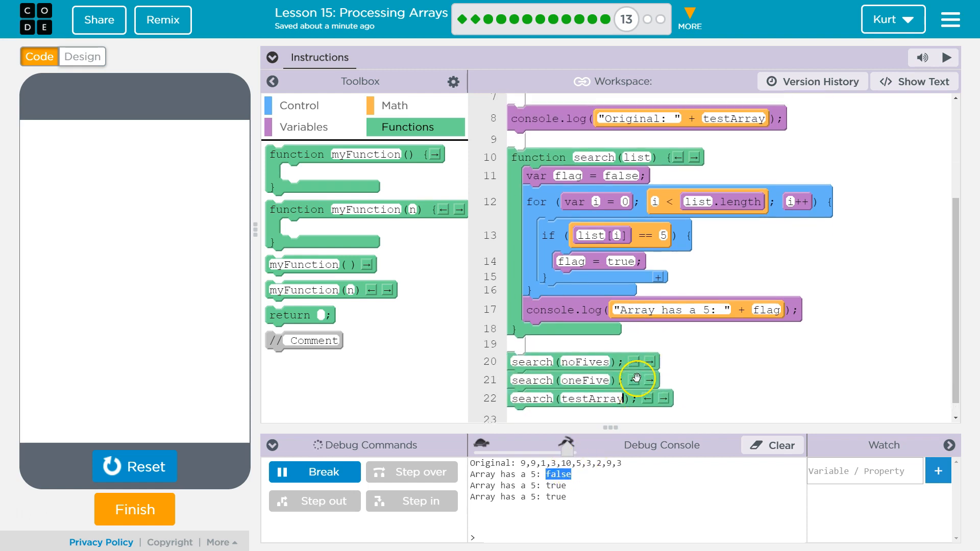
pyautogui.scroll(3)
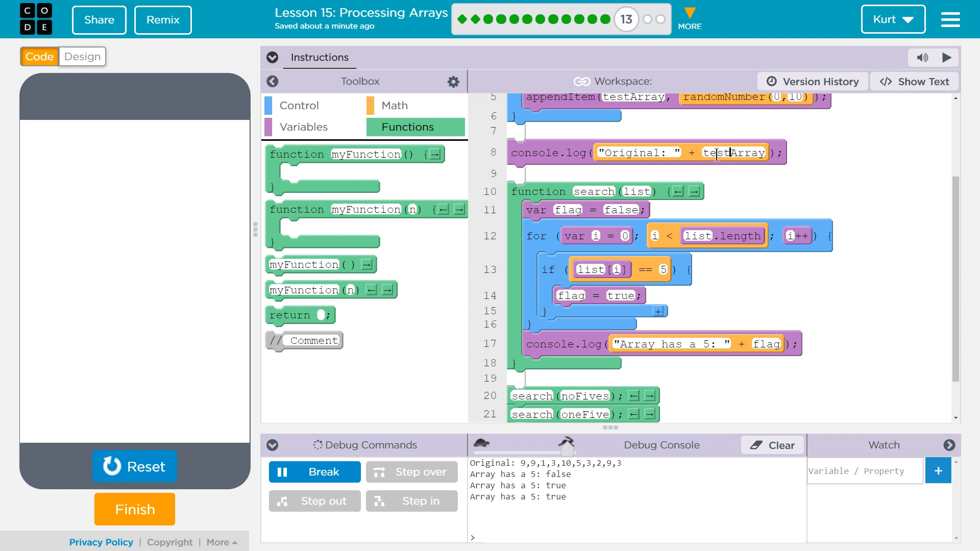
pyautogui.moveTo(134, 467)
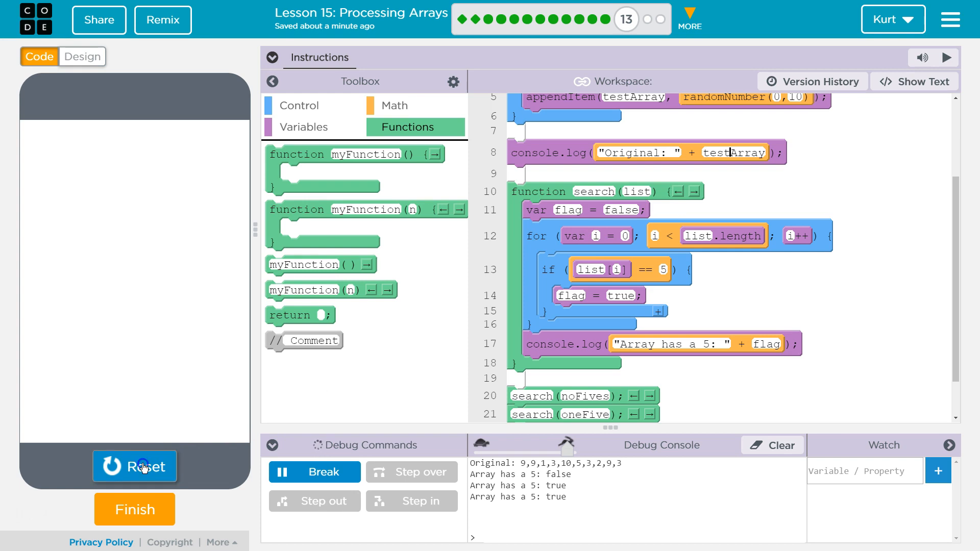
pyautogui.click(134, 466)
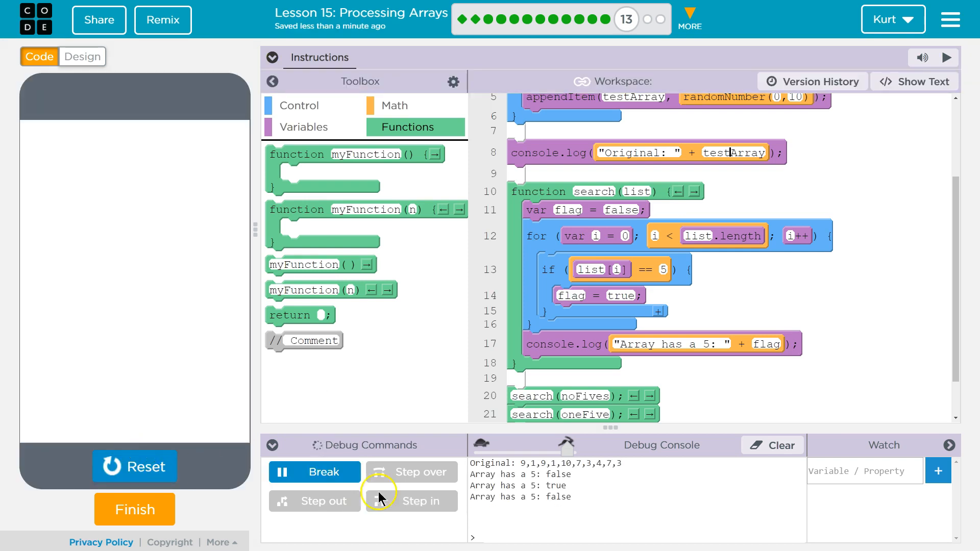
pyautogui.moveTo(600, 468)
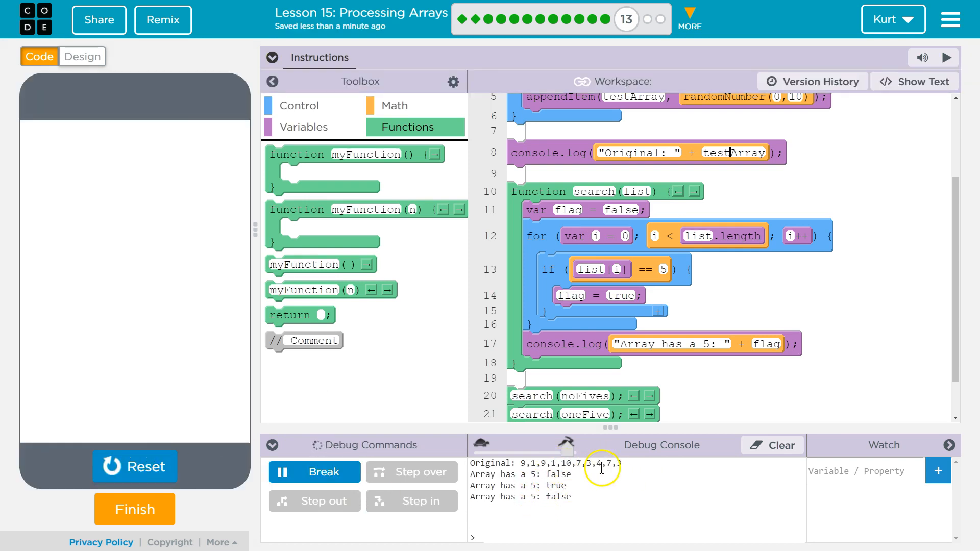